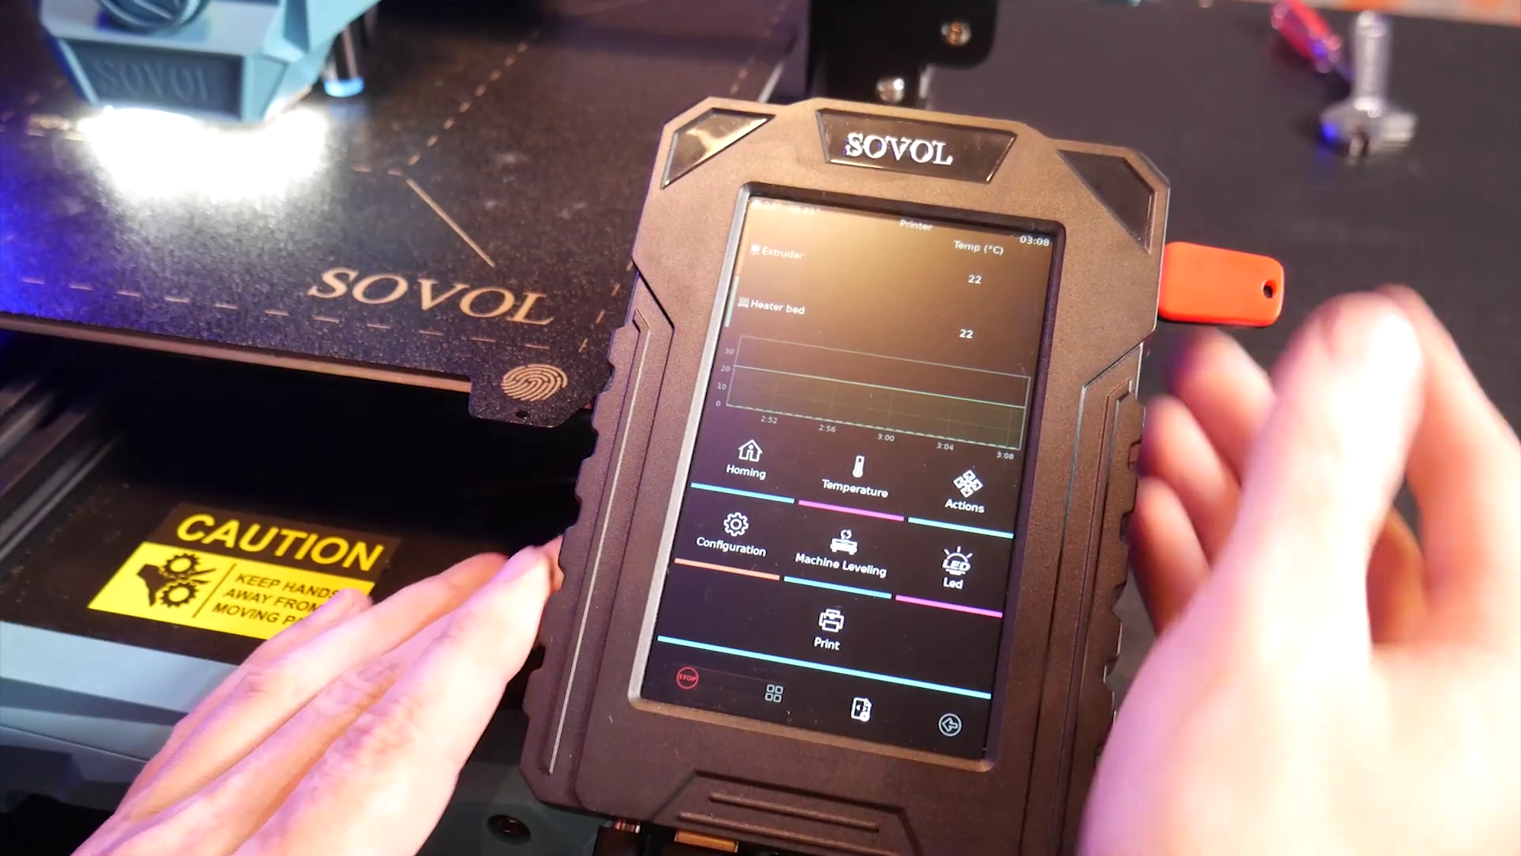
# - Check the SSP_speed2 print status at 4% with temperatures and time left
pyautogui.click(827, 630)
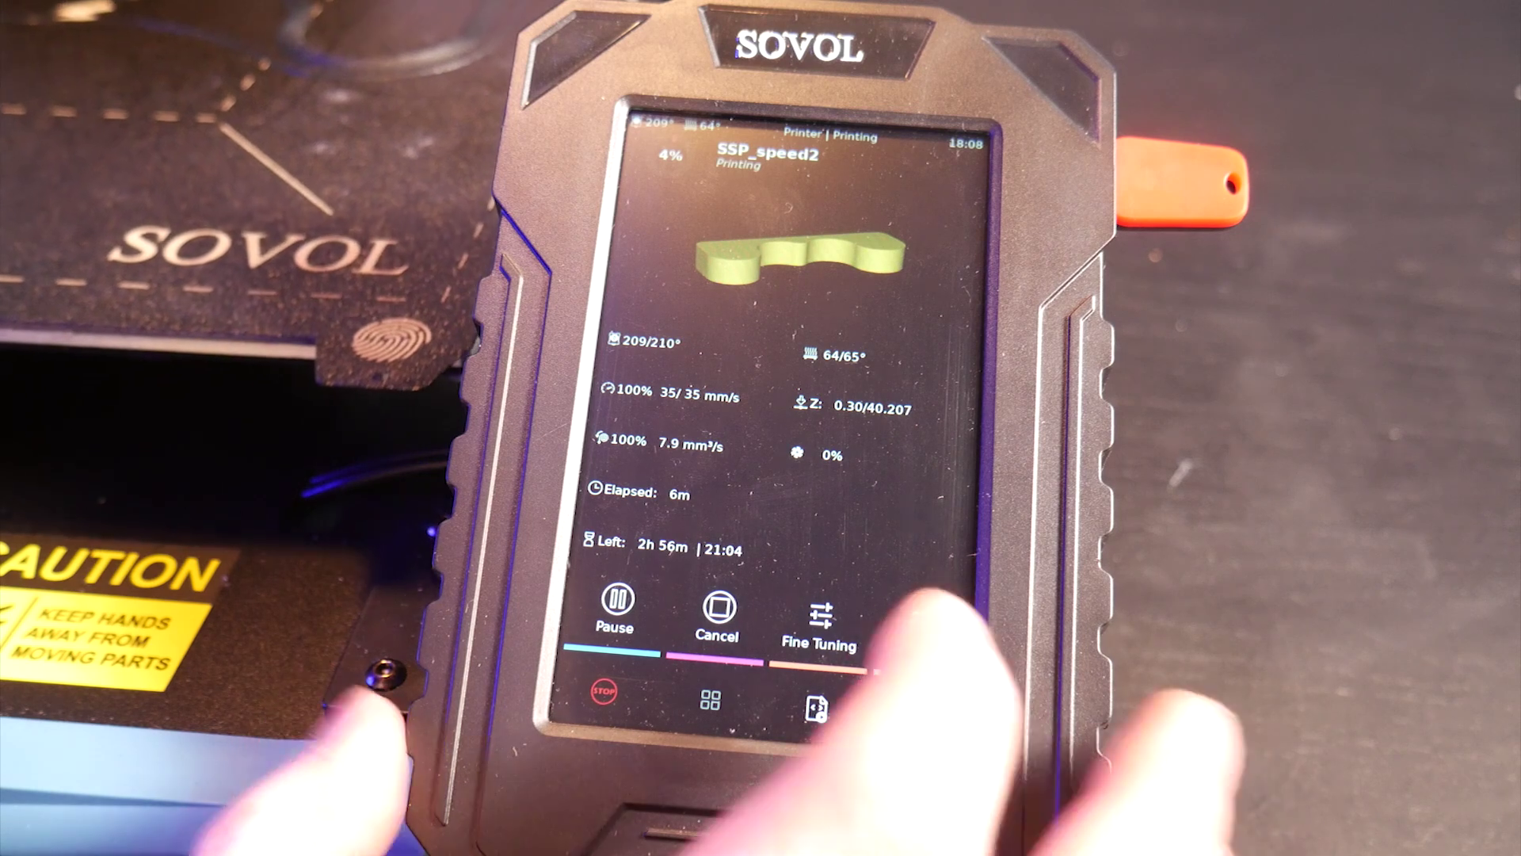
# - Open Fine Tuning for SSP_speed2, showing Z offset, speed 140% and flow 100%
pyautogui.click(816, 626)
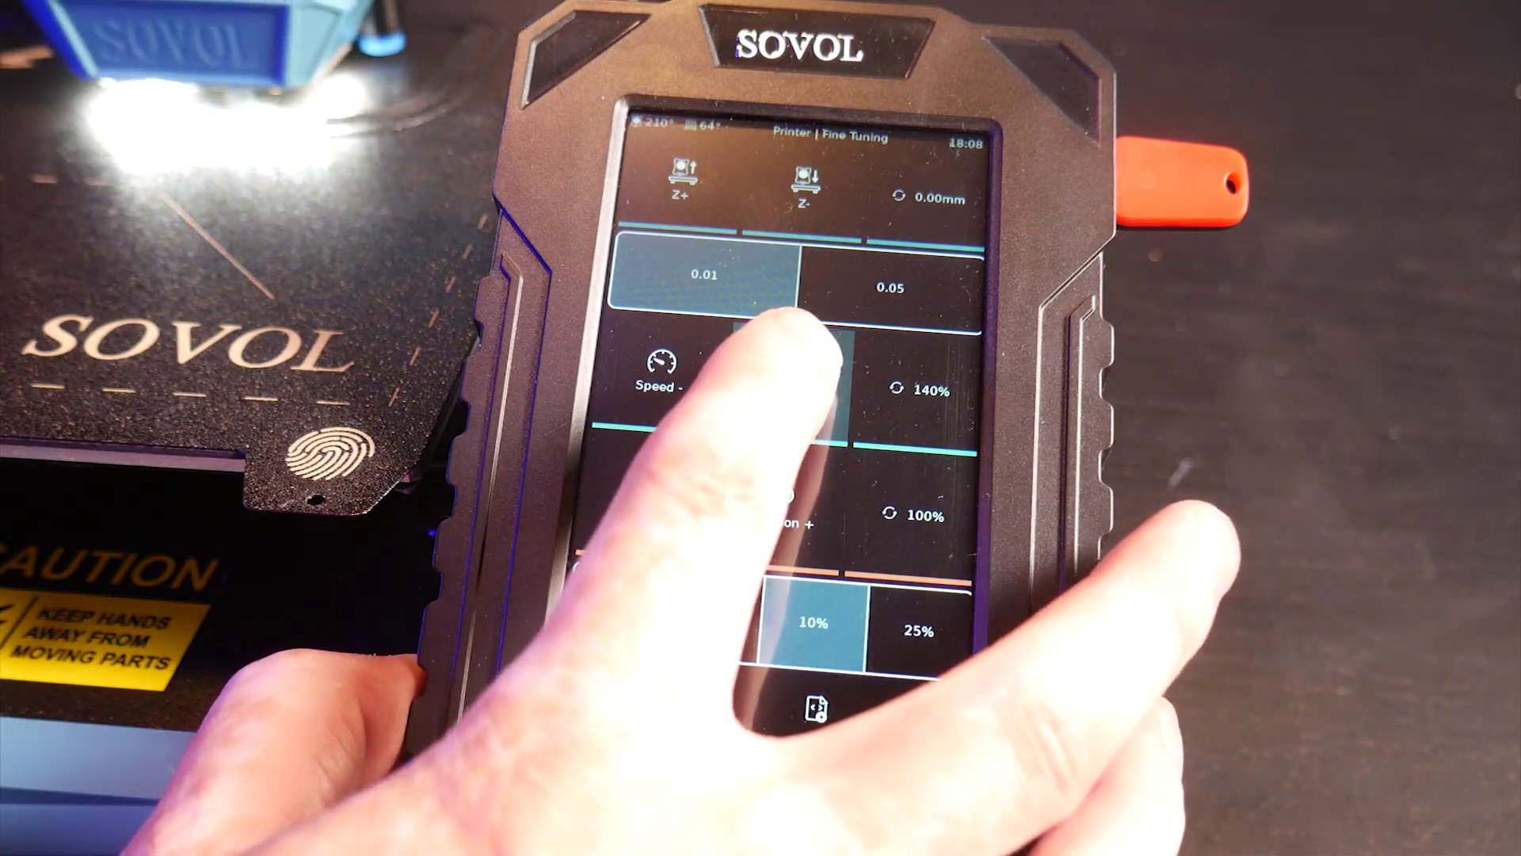